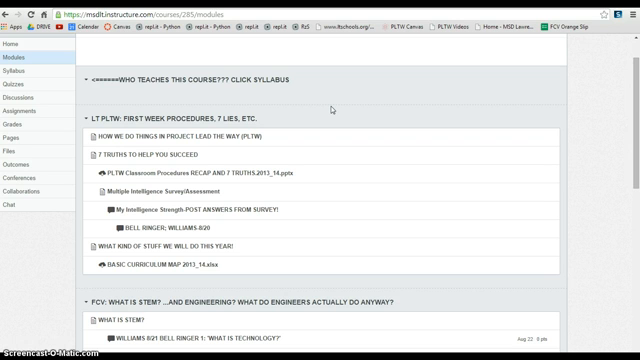
{"action": "mouse_move", "coordinate": [316, 116]}
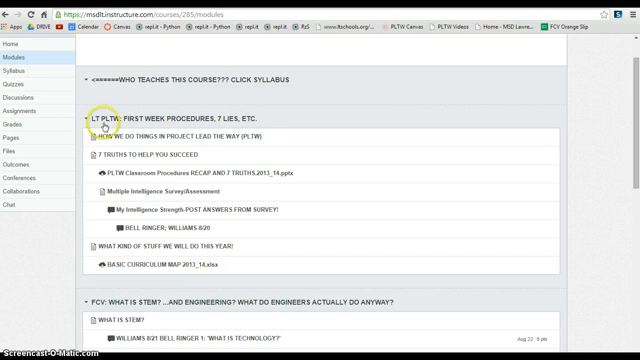
Navigate to the DP00-Design Process PowerPoint page and scroll its embedded slides to the Bell Ringer slide.
{"action": "scroll", "scroll_direction": "down", "scroll_amount": 3}
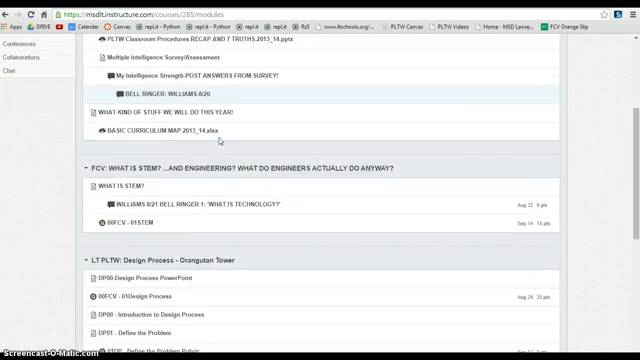
{"action": "scroll", "scroll_direction": "down", "scroll_amount": 3}
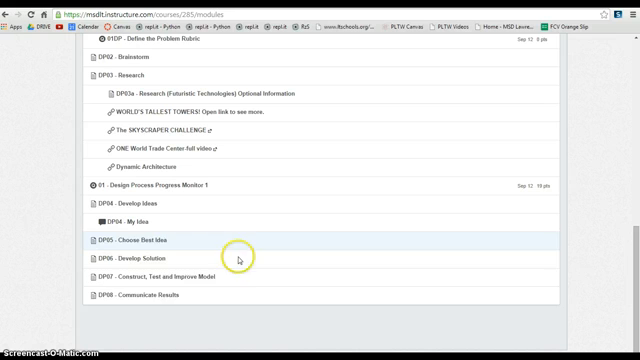
{"action": "scroll", "scroll_direction": "up", "scroll_amount": 3}
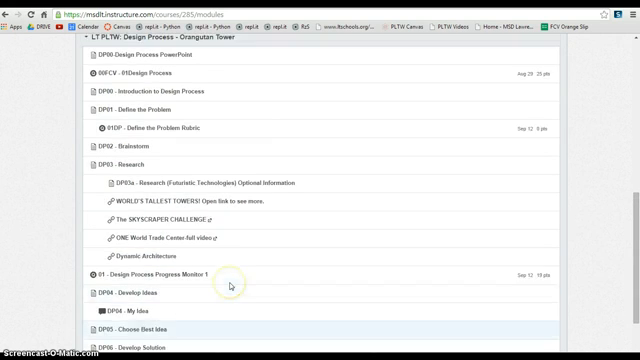
{"action": "scroll", "scroll_direction": "up", "scroll_amount": 3}
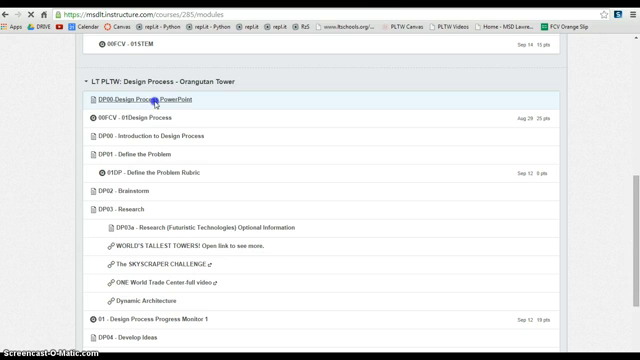
{"action": "left_click", "coordinate": [152, 100]}
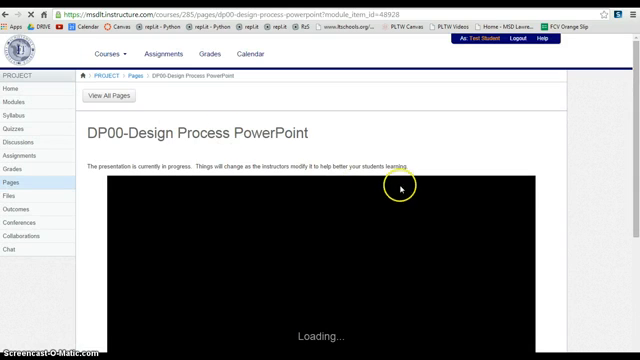
{"action": "scroll", "scroll_direction": "down", "scroll_amount": 3}
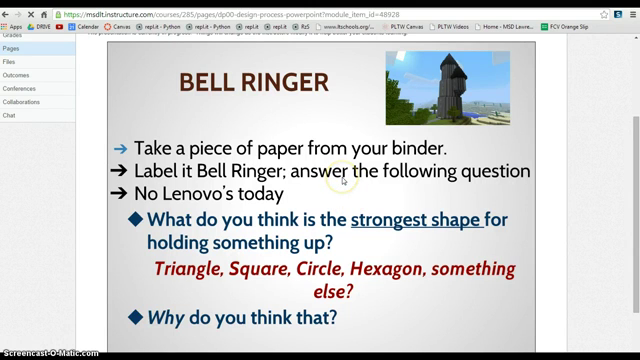
{"action": "mouse_move", "coordinate": [404, 132]}
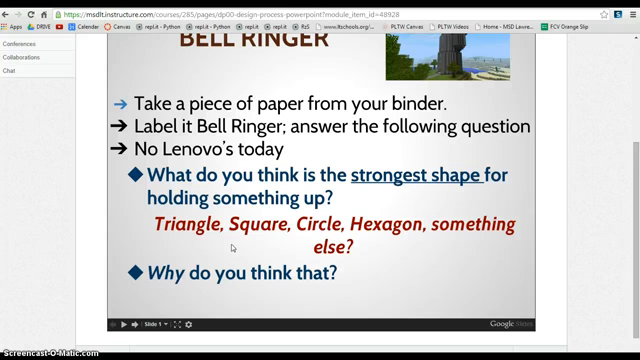
{"action": "scroll", "scroll_direction": "down", "scroll_amount": 3}
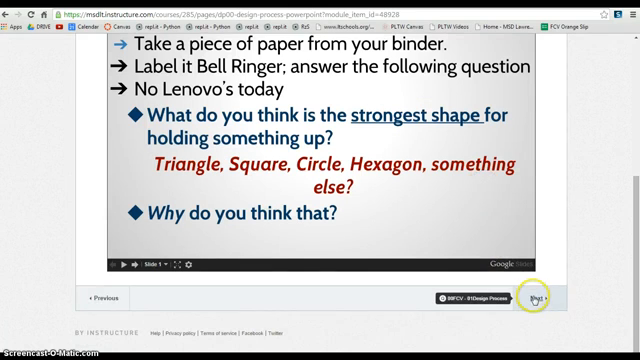
{"action": "mouse_move", "coordinate": [540, 300]}
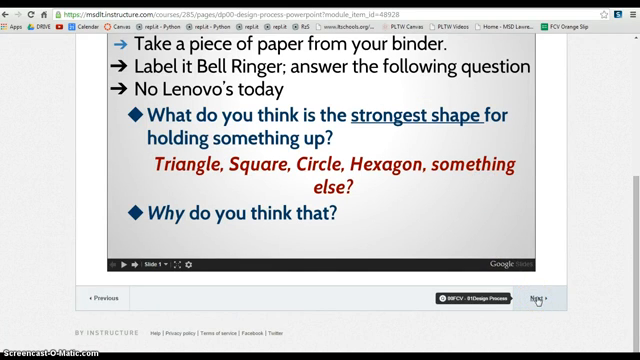
{"action": "scroll", "scroll_direction": "up", "scroll_amount": 3}
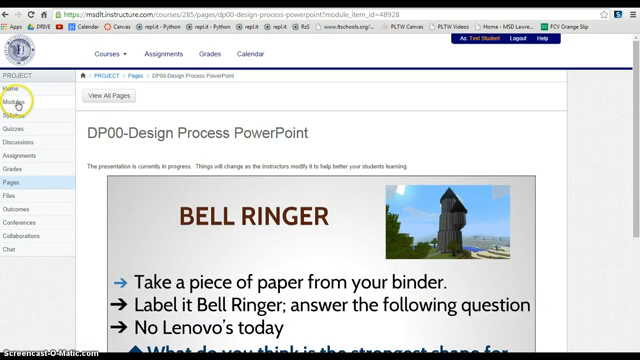
Go back to the course Modules list and scroll to the Design Process unit.
{"action": "left_click", "coordinate": [14, 102]}
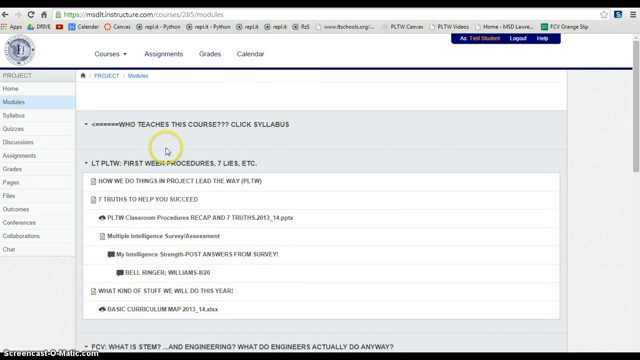
{"action": "scroll", "scroll_direction": "down", "scroll_amount": 3}
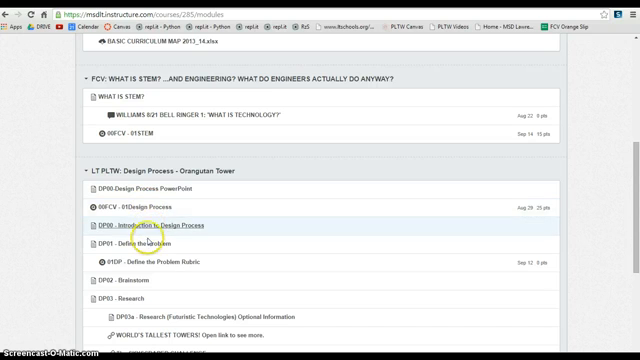
{"action": "scroll", "scroll_direction": "down", "scroll_amount": 3}
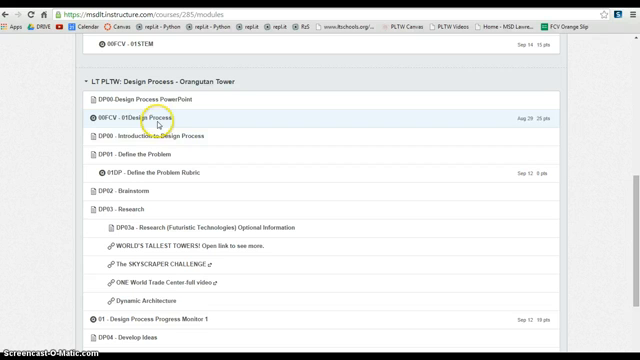
{"action": "mouse_move", "coordinate": [144, 136]}
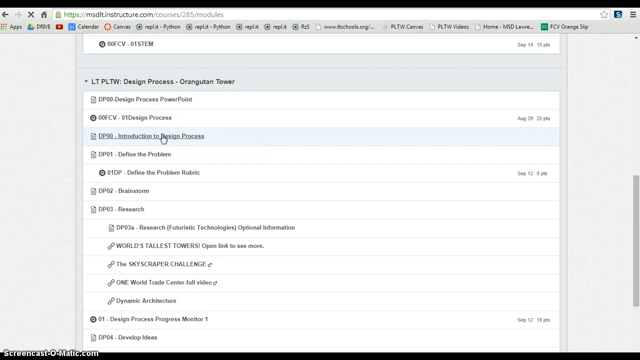
View the DP00 Introduction to Design Process page, scrolling through its key vocabulary text.
{"action": "left_click", "coordinate": [158, 136]}
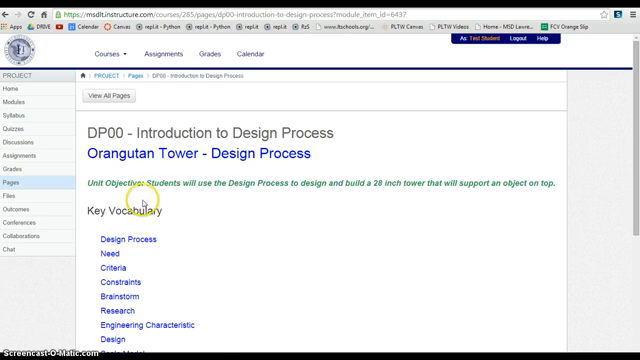
{"action": "scroll", "scroll_direction": "down", "scroll_amount": 3}
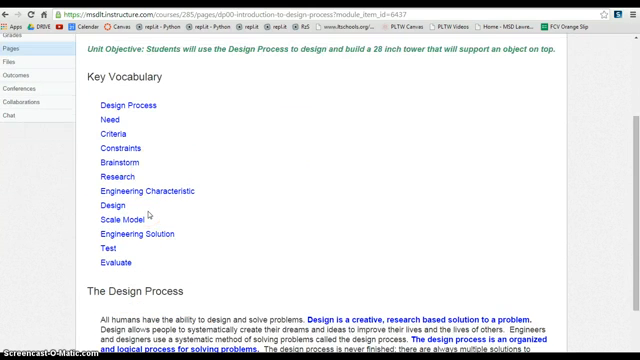
{"action": "scroll", "scroll_direction": "down", "scroll_amount": 3}
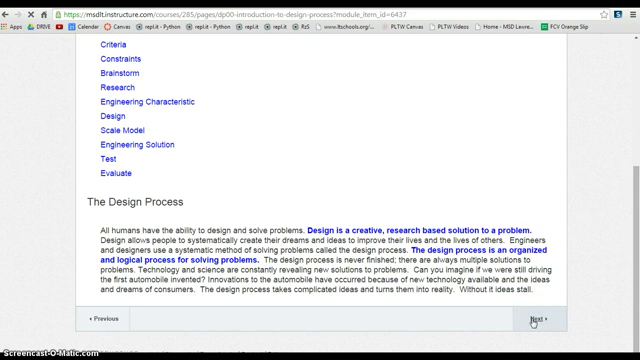
{"action": "left_click", "coordinate": [540, 318]}
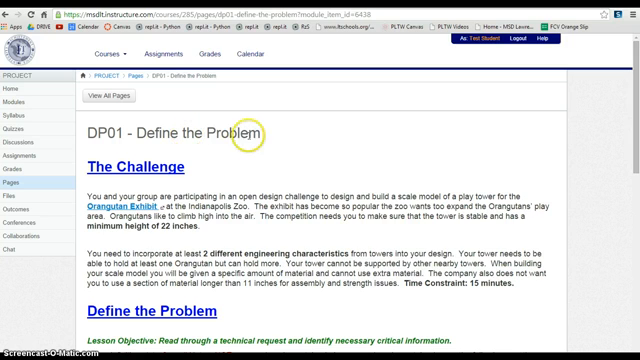
{"action": "scroll", "scroll_direction": "down", "scroll_amount": 3}
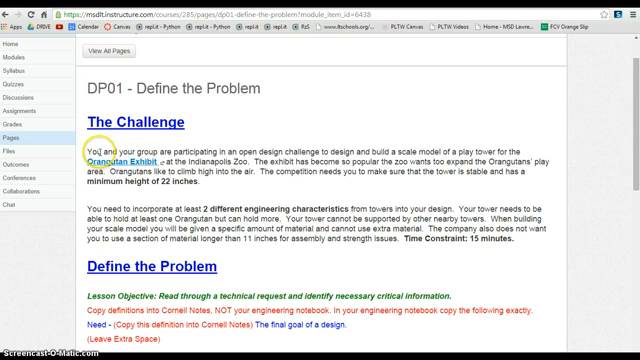
{"action": "mouse_move", "coordinate": [358, 160]}
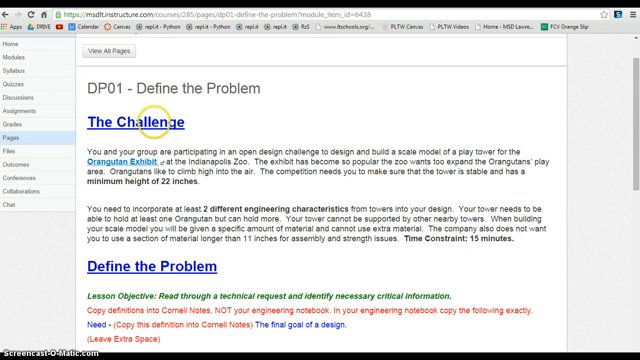
{"action": "scroll", "scroll_direction": "down", "scroll_amount": 3}
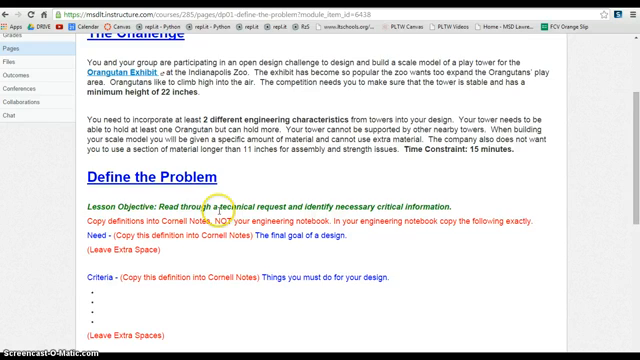
{"action": "scroll", "scroll_direction": "down", "scroll_amount": 3}
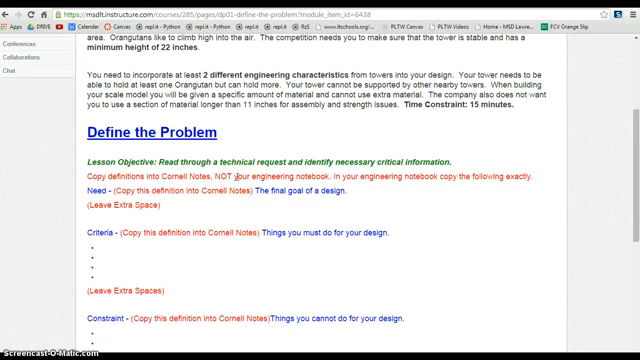
{"action": "scroll", "scroll_direction": "down", "scroll_amount": 3}
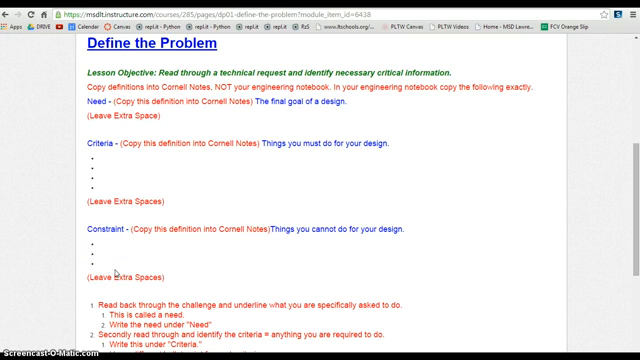
{"action": "scroll", "scroll_direction": "down", "scroll_amount": 3}
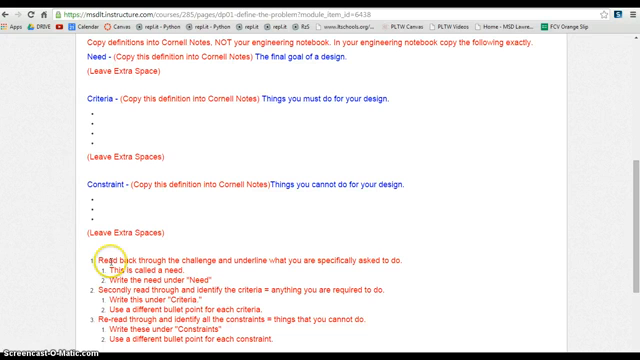
{"action": "scroll", "scroll_direction": "down", "scroll_amount": 3}
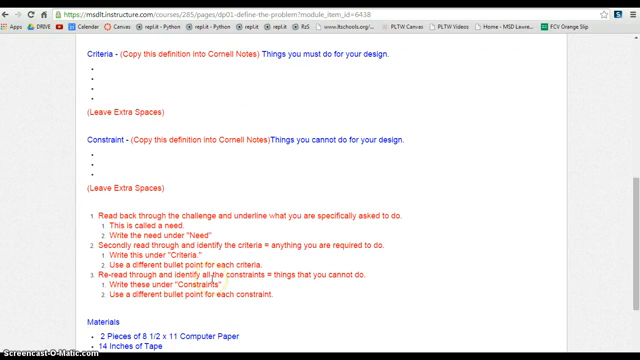
{"action": "scroll", "scroll_direction": "up", "scroll_amount": 3}
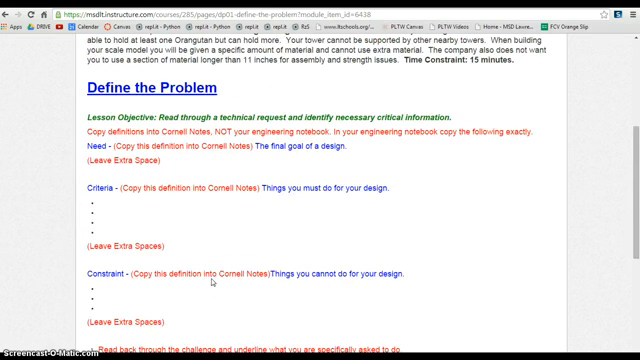
{"action": "scroll", "scroll_direction": "down", "scroll_amount": 3}
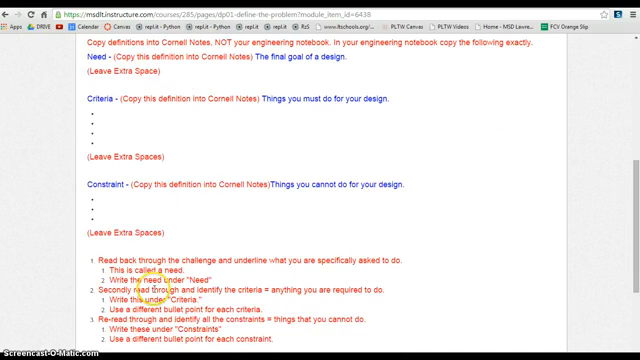
{"action": "mouse_move", "coordinate": [228, 258]}
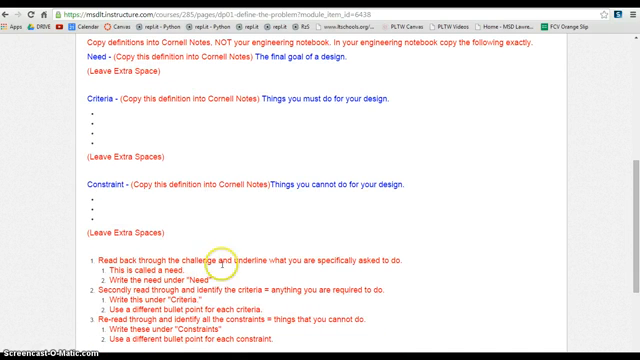
{"action": "mouse_move", "coordinate": [396, 260]}
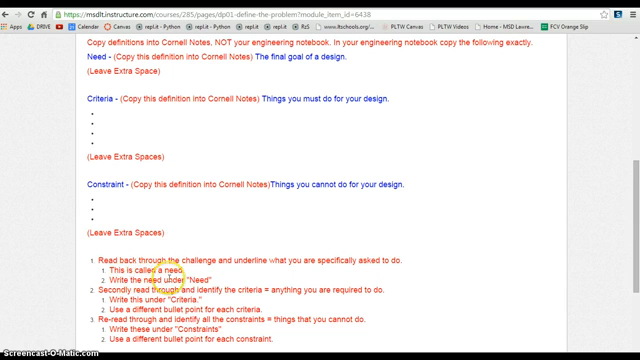
{"action": "scroll", "scroll_direction": "up", "scroll_amount": 3}
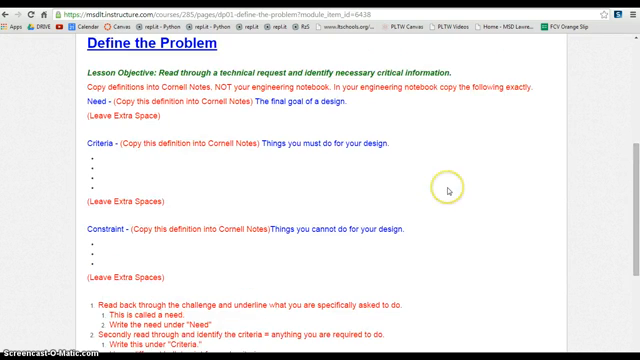
{"action": "scroll", "scroll_direction": "down", "scroll_amount": 3}
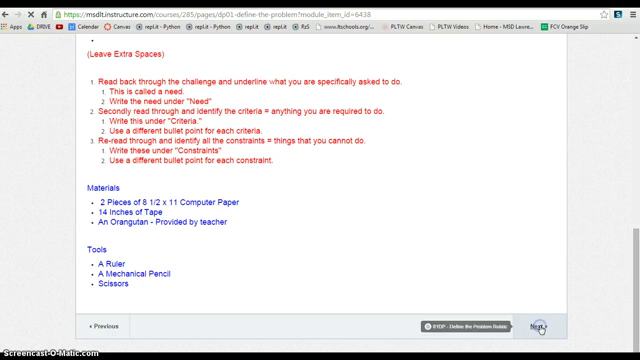
Advance to the next module item, the 01DP - Define the Problem Rubric quiz.
{"action": "left_click", "coordinate": [544, 324]}
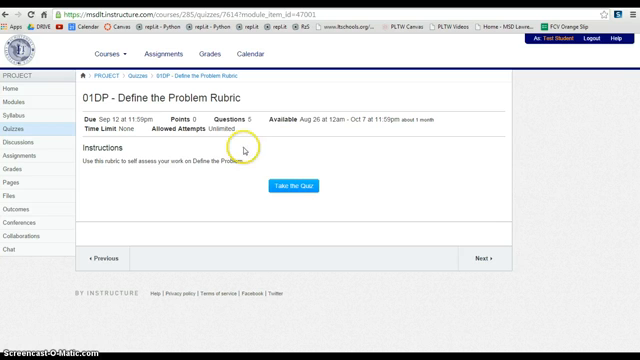
{"action": "mouse_move", "coordinate": [308, 188]}
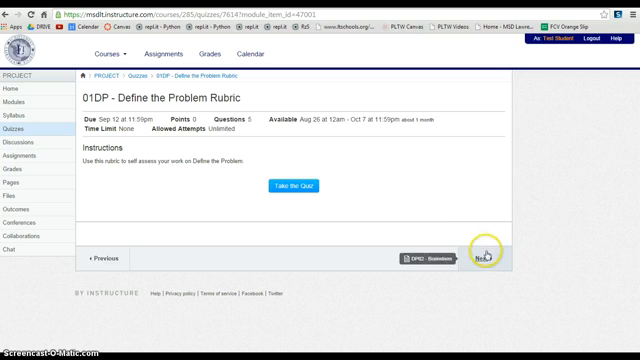
{"action": "mouse_move", "coordinate": [356, 208]}
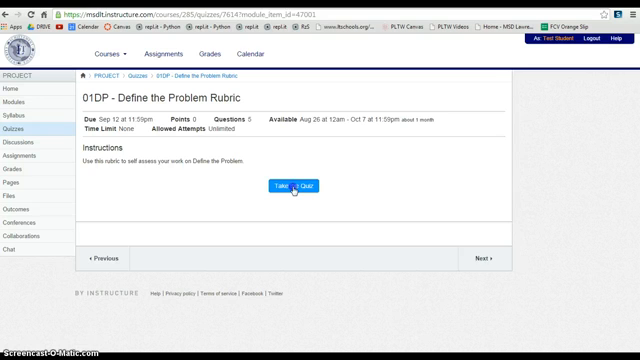
Begin the Define the Problem Rubric quiz and rate Question 1 at 2 pts.
{"action": "left_click", "coordinate": [300, 186]}
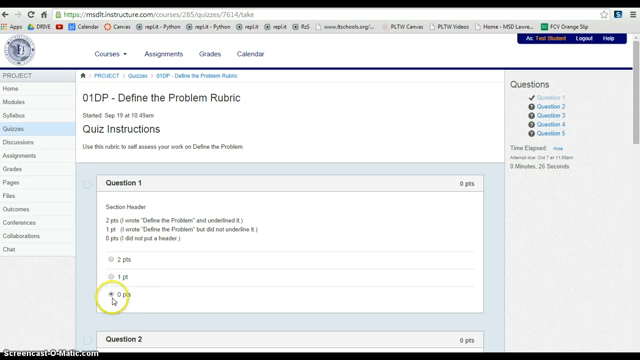
{"action": "left_click", "coordinate": [112, 296]}
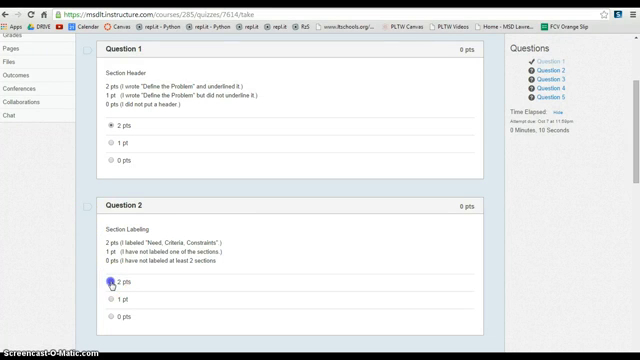
{"action": "scroll", "scroll_direction": "down", "scroll_amount": 3}
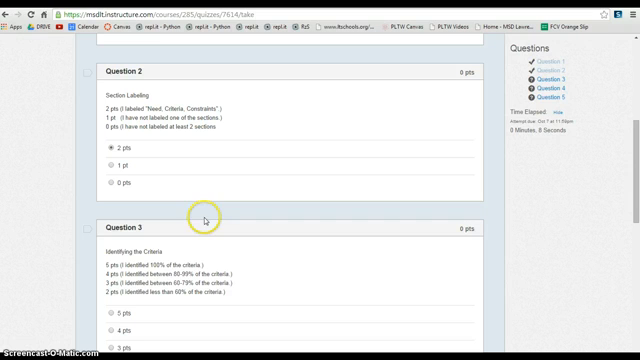
{"action": "mouse_move", "coordinate": [148, 260]}
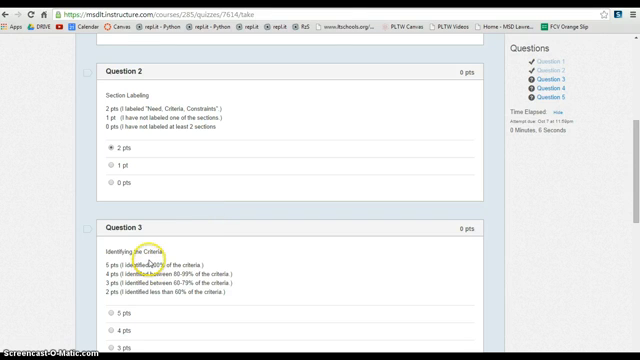